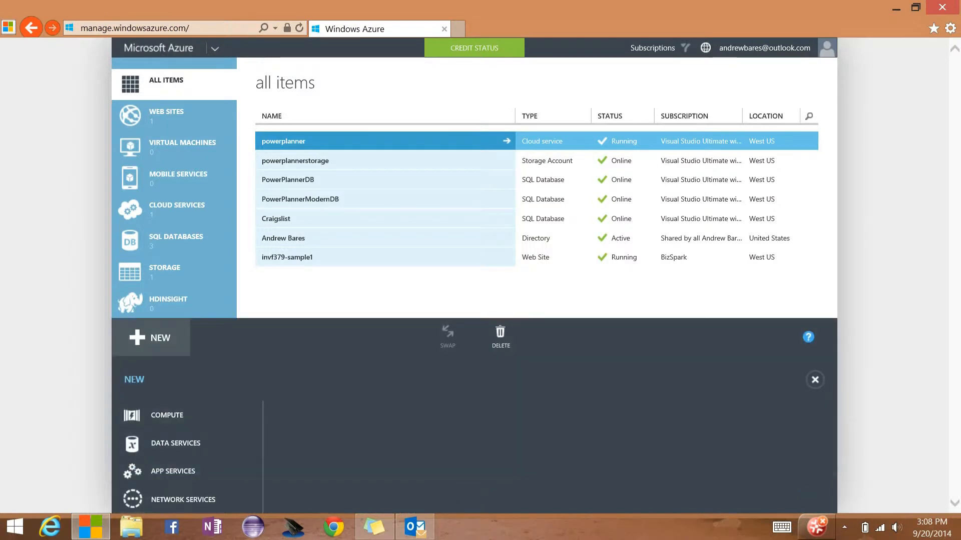
Choose Compute > Web Site > From Gallery to bring up the Add Web App dialog
{"action": "left_click", "coordinate": [166, 414]}
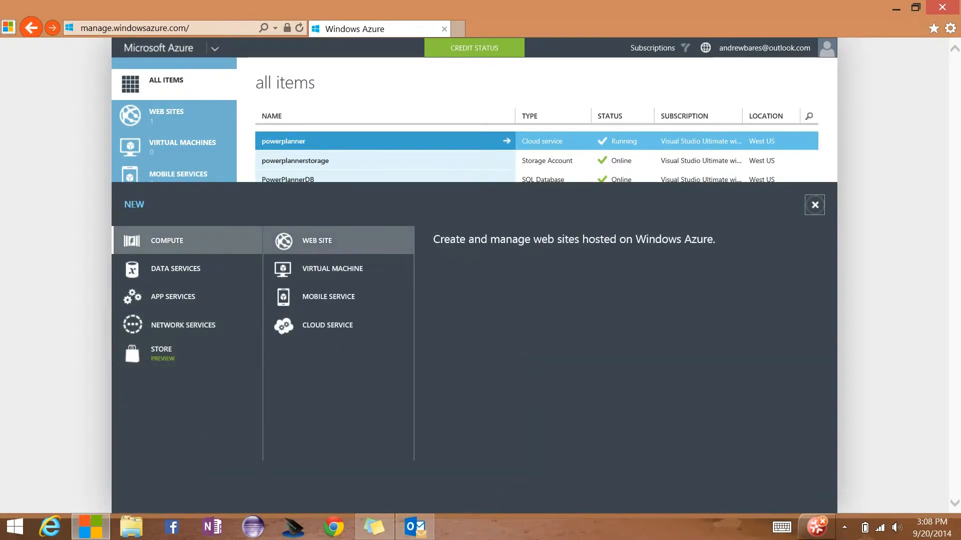
{"action": "left_click", "coordinate": [316, 240]}
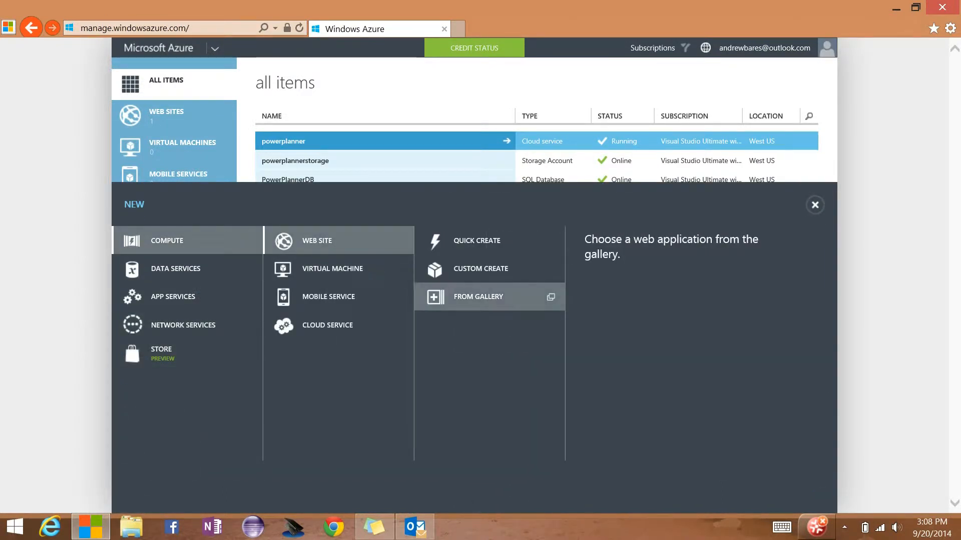
{"action": "left_click", "coordinate": [477, 297]}
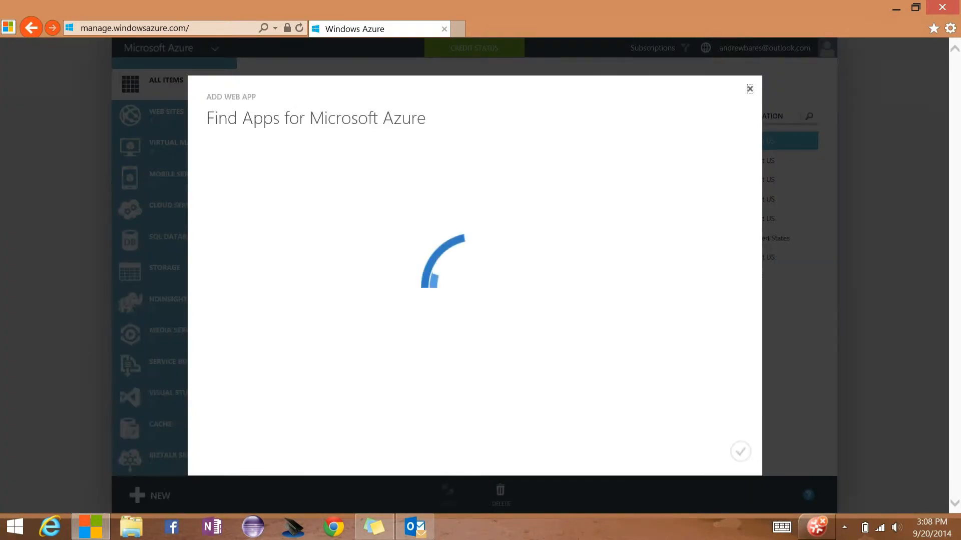